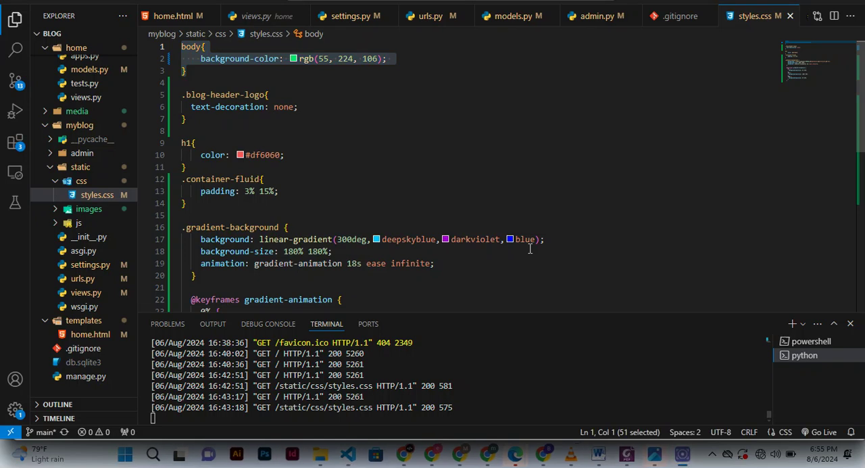
mouse_move(503, 332)
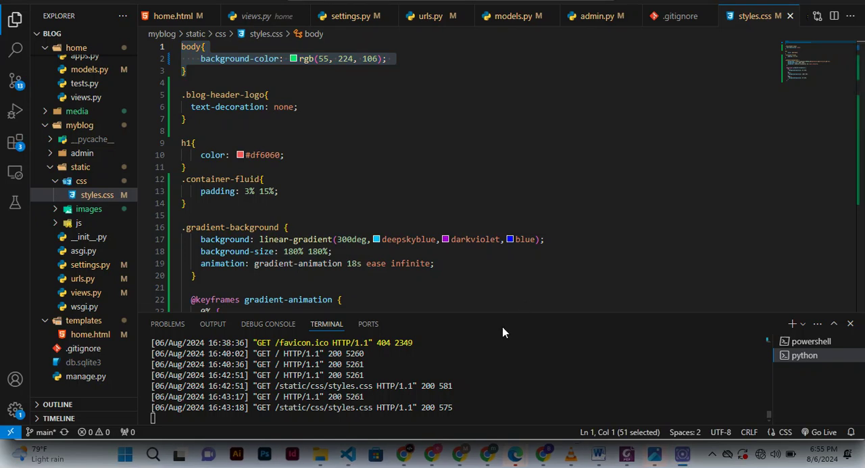
mouse_move(469, 443)
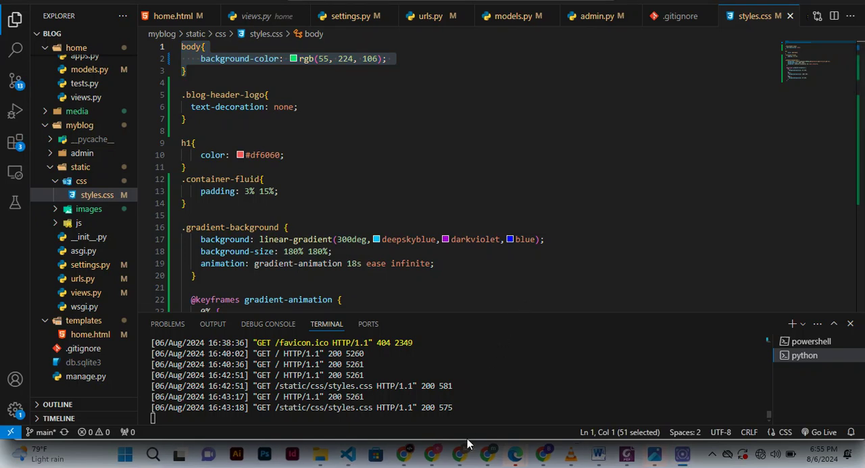
mouse_move(386, 211)
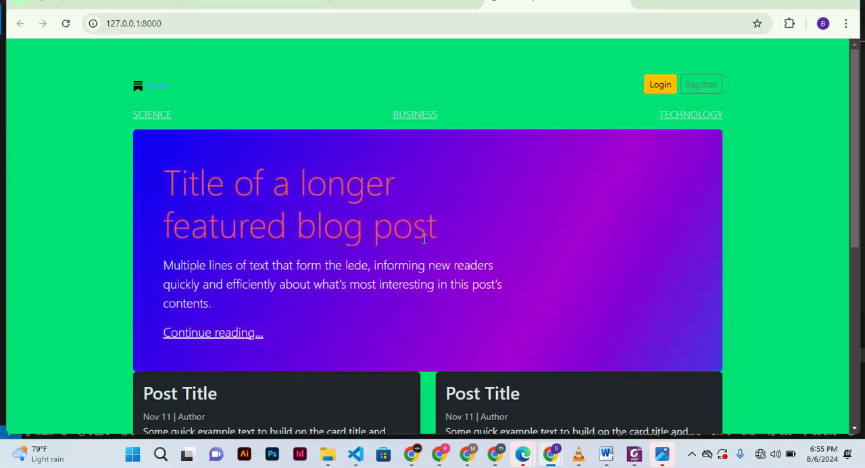
Scroll through the green blog home page in Chrome, then return to VS Code
scroll("down", 3)
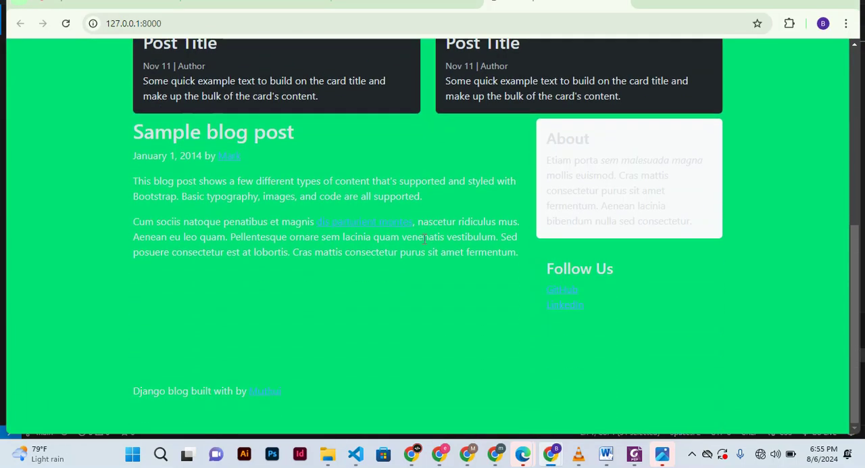
scroll("up", 3)
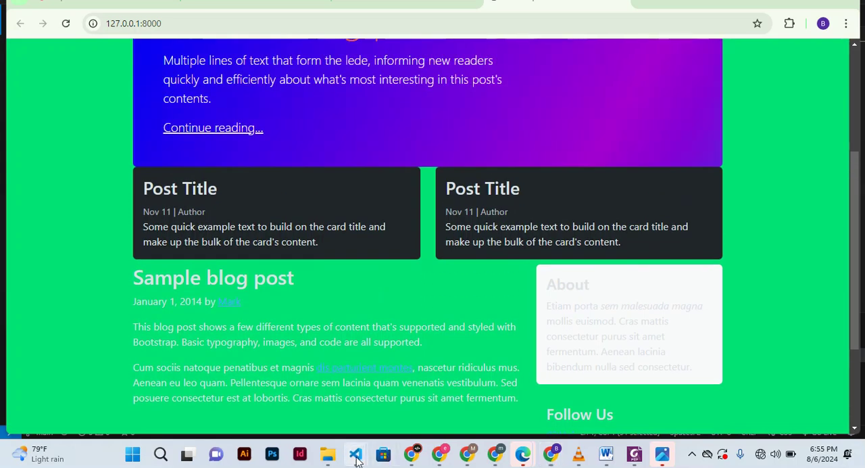
left_click(356, 453)
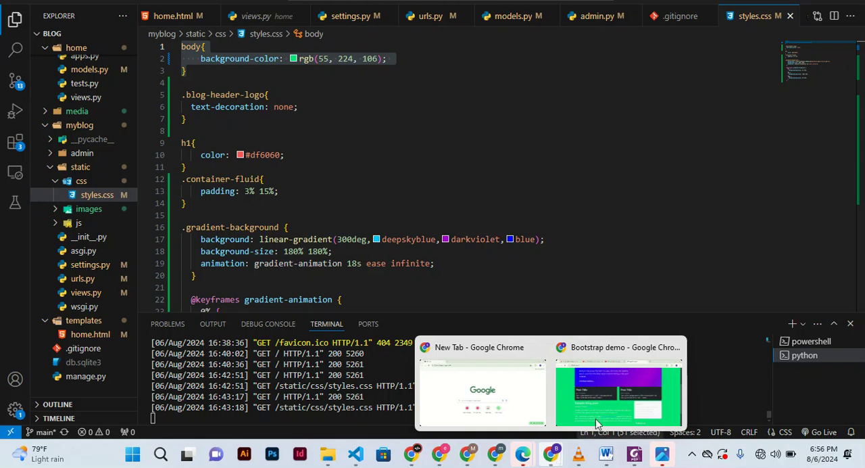
Bring up the Bootstrap demo blog window in Chrome, then switch back to VS Code
left_click(616, 392)
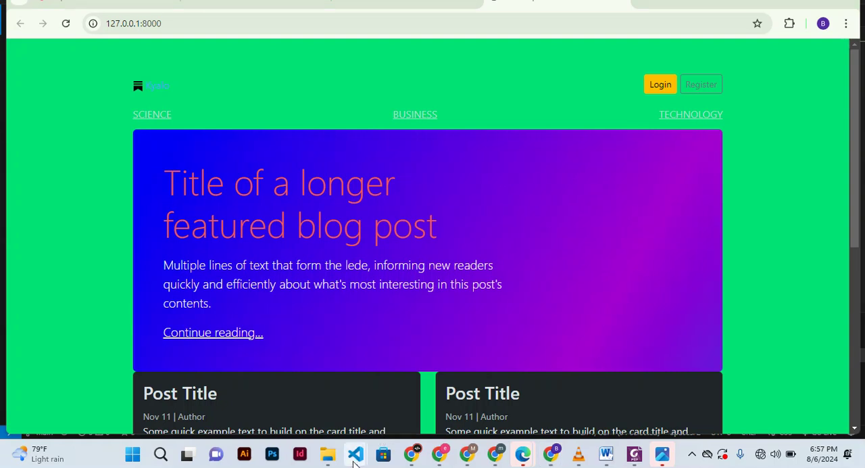
left_click(355, 454)
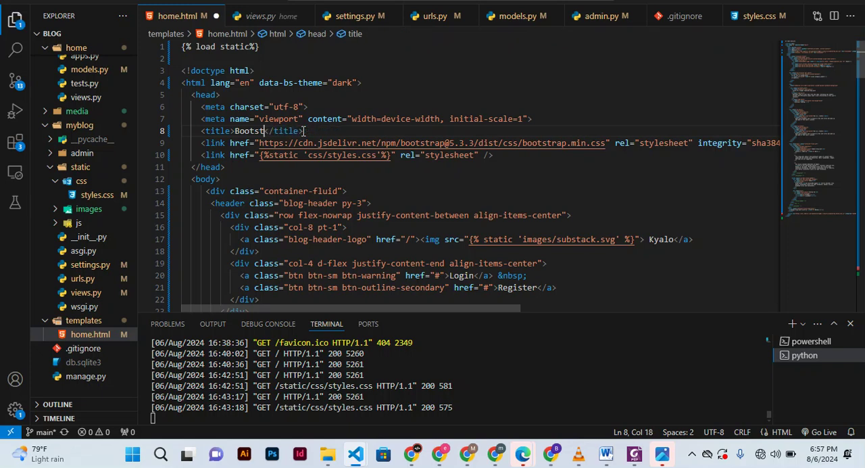
Retype the line 8 <title> as 'WEB APP' and enter the Bootstrap 5.3.3 CSS CDN URL
key("Backspace")
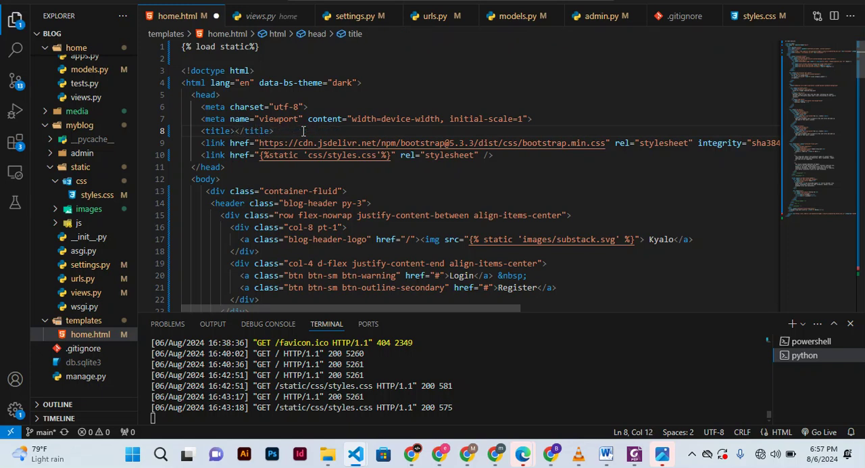
type("WE")
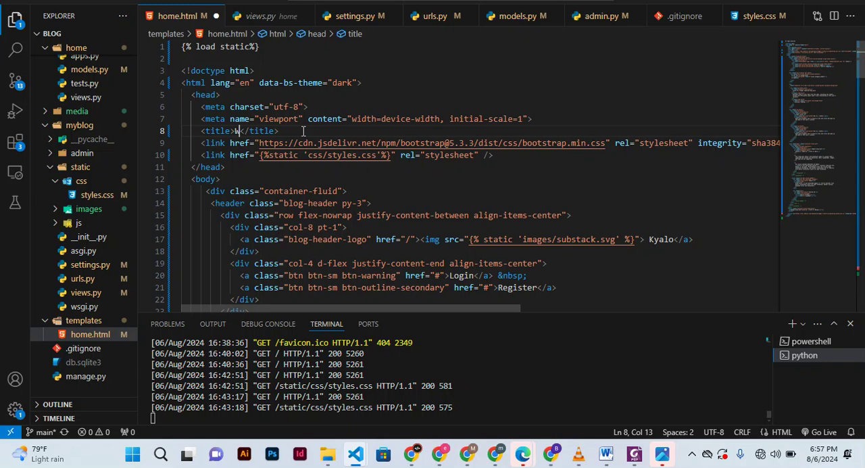
type("WEB")
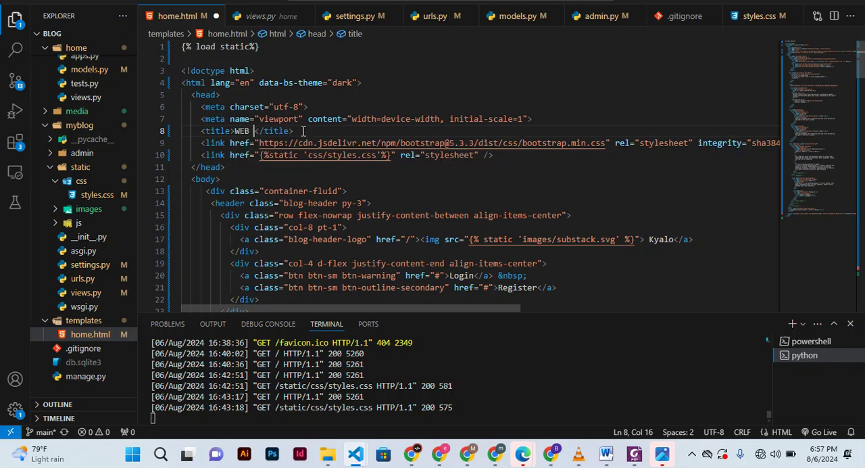
type("APP")
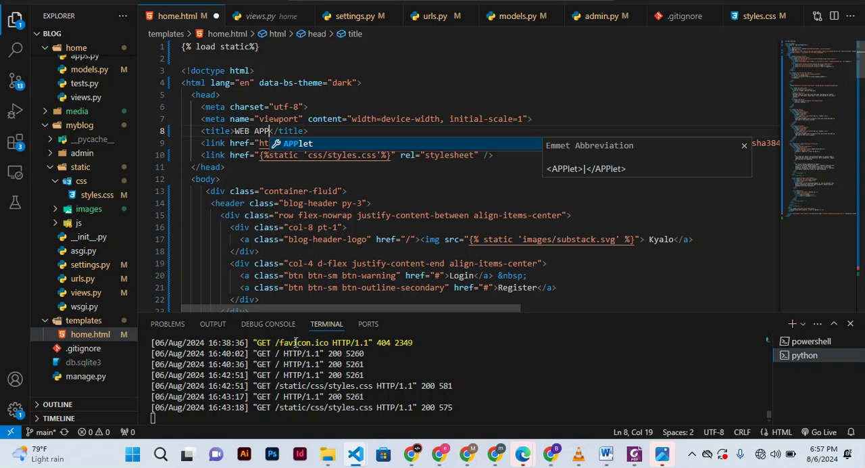
type("https://cdn.jsdelivr.net/npm/bootstrap@5.3.3/dist/css/bootstrap.min.css")
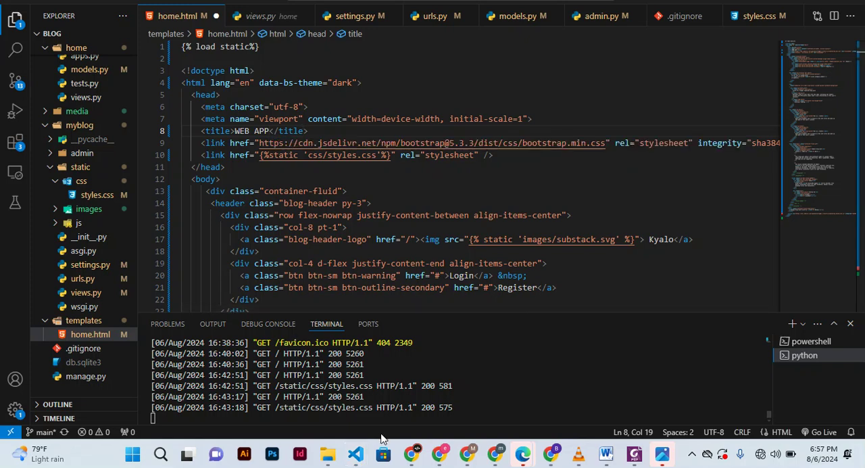